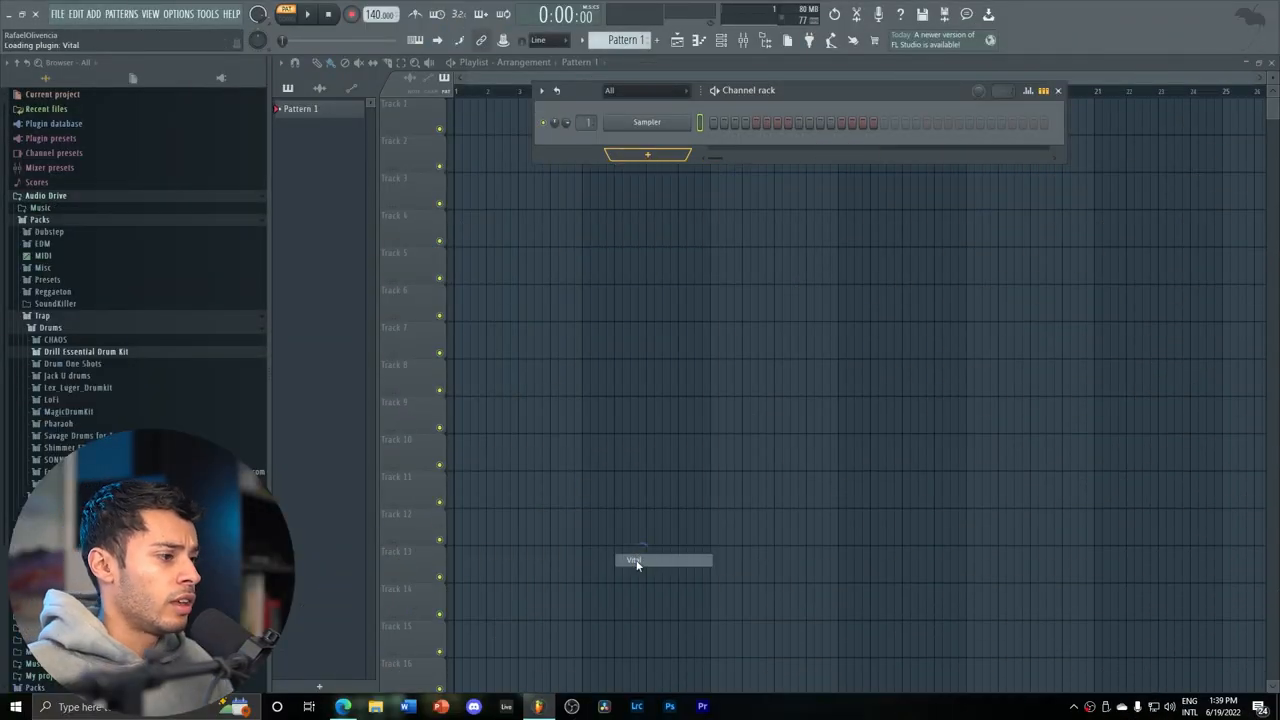
Load Vital as a new instrument channel and show its preset library.
left_click(638, 561)
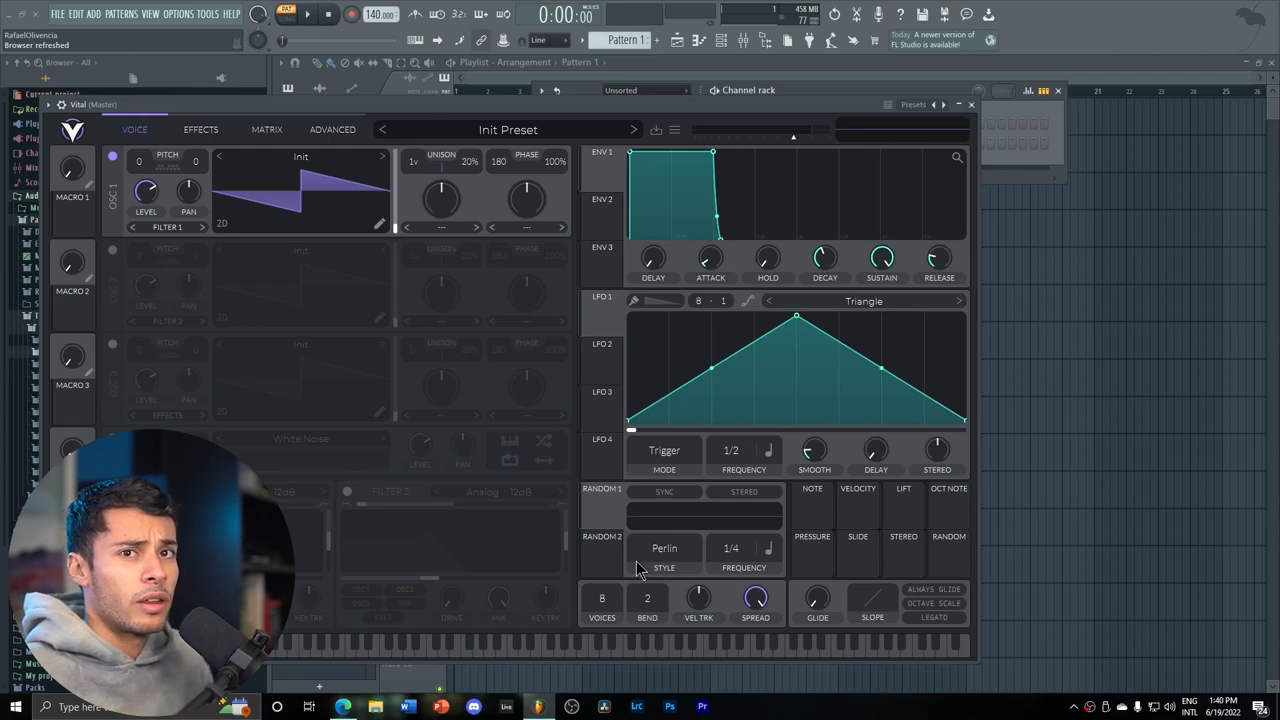
left_click(508, 129)
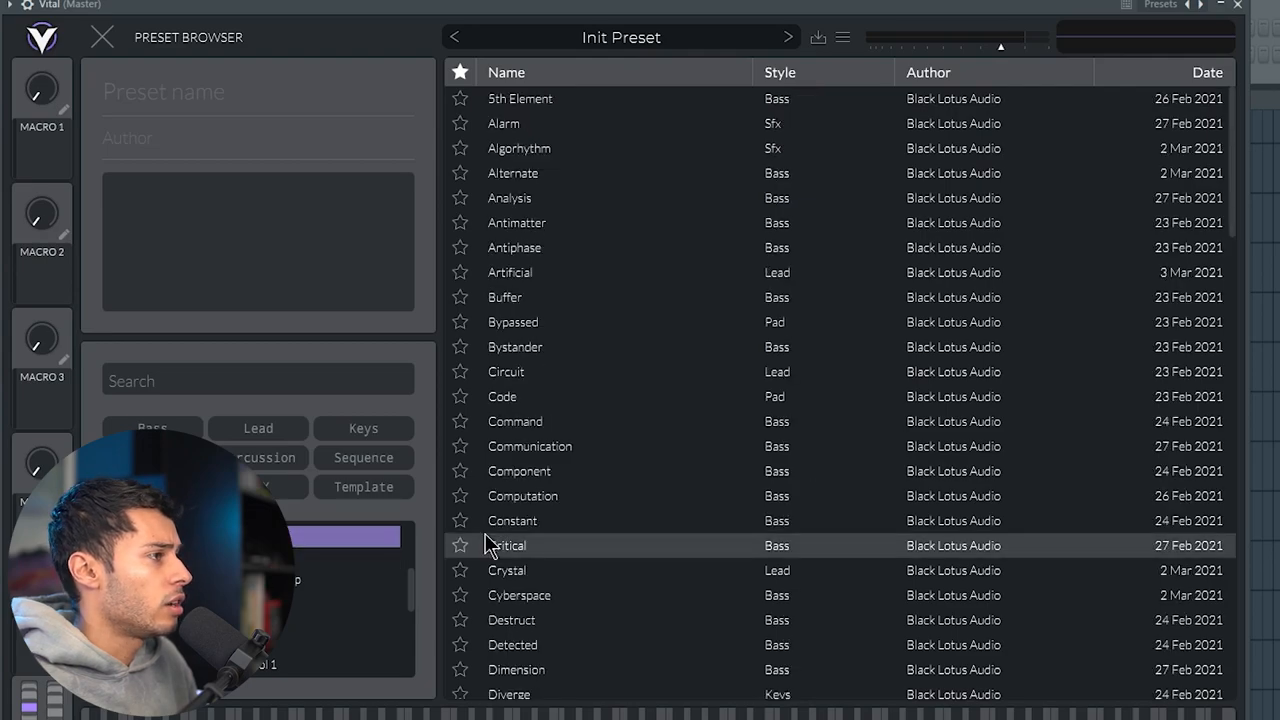
Scroll down through Vital's factory preset list.
scroll("down", 3)
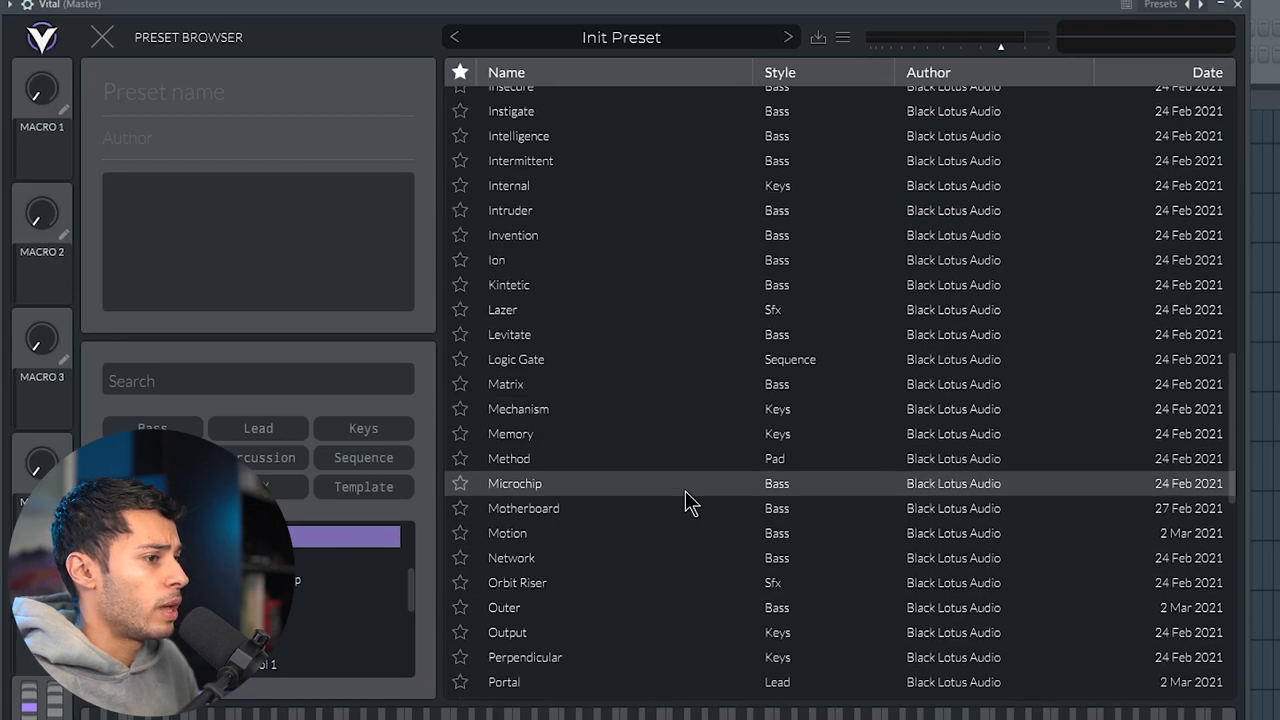
scroll("down", 3)
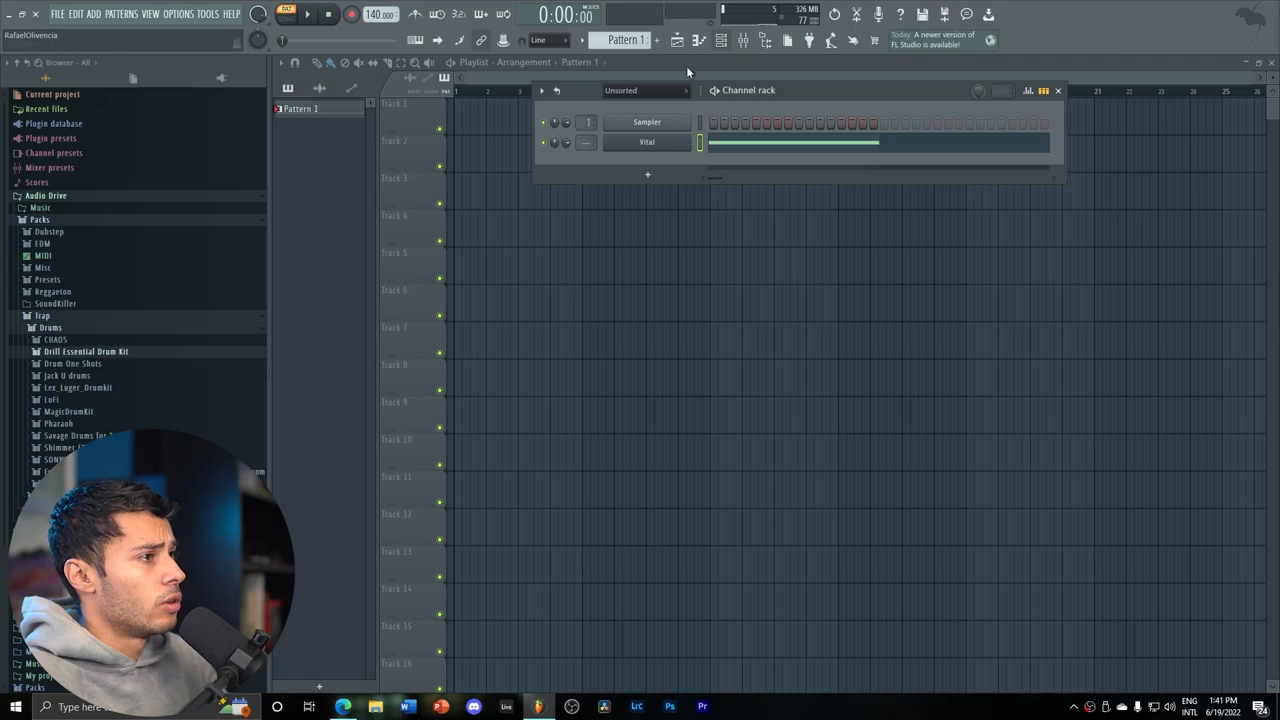
Add a MIDI Out channel from the Channel rack menu and close its settings.
left_click(646, 175)
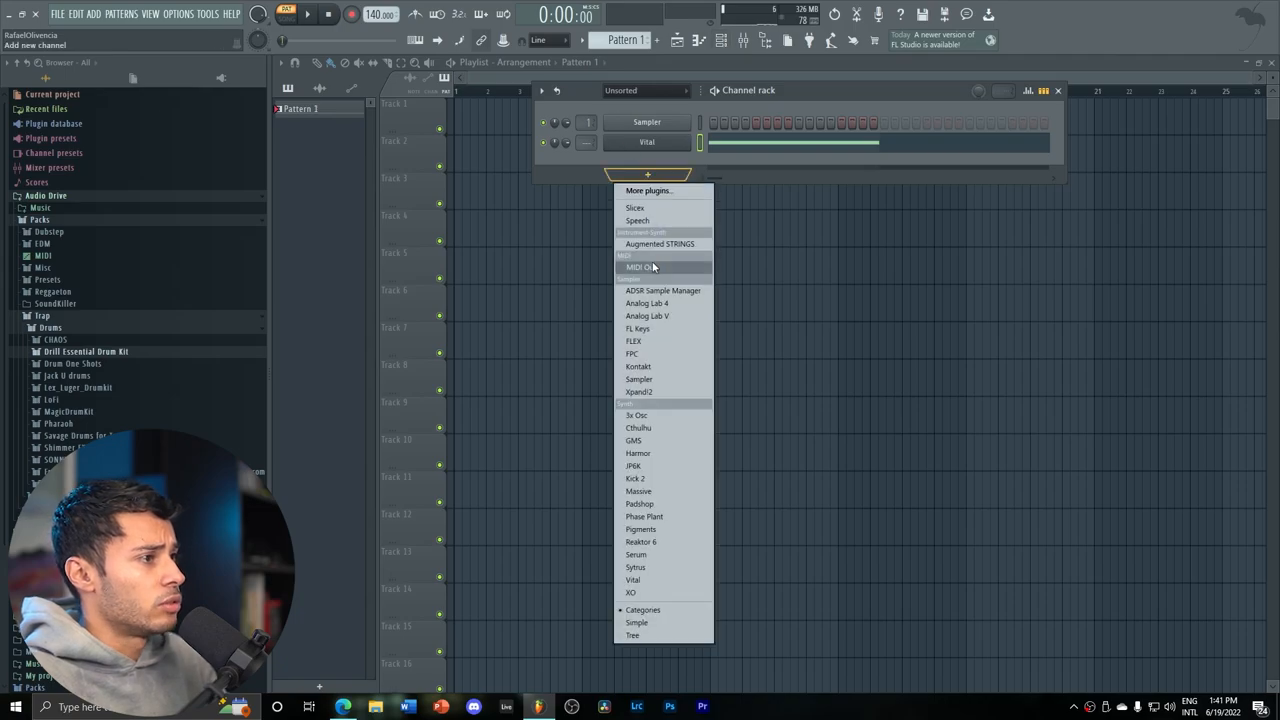
left_click(652, 266)
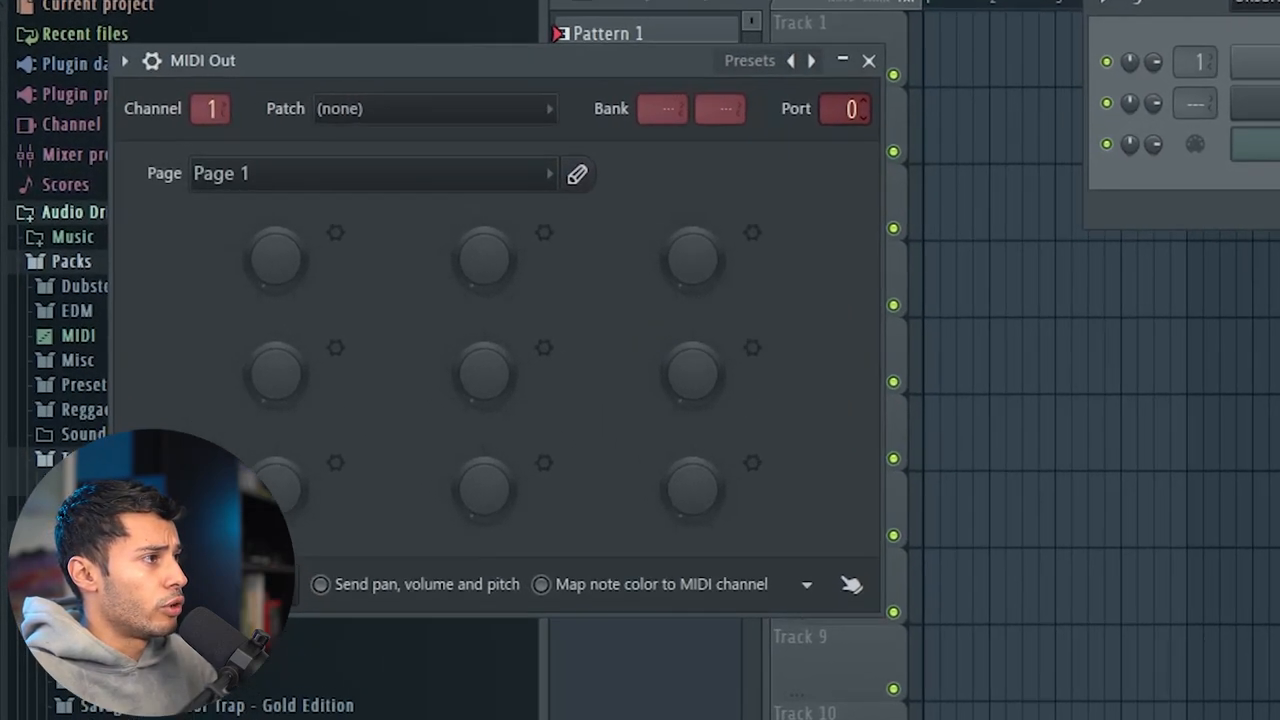
left_click(869, 61)
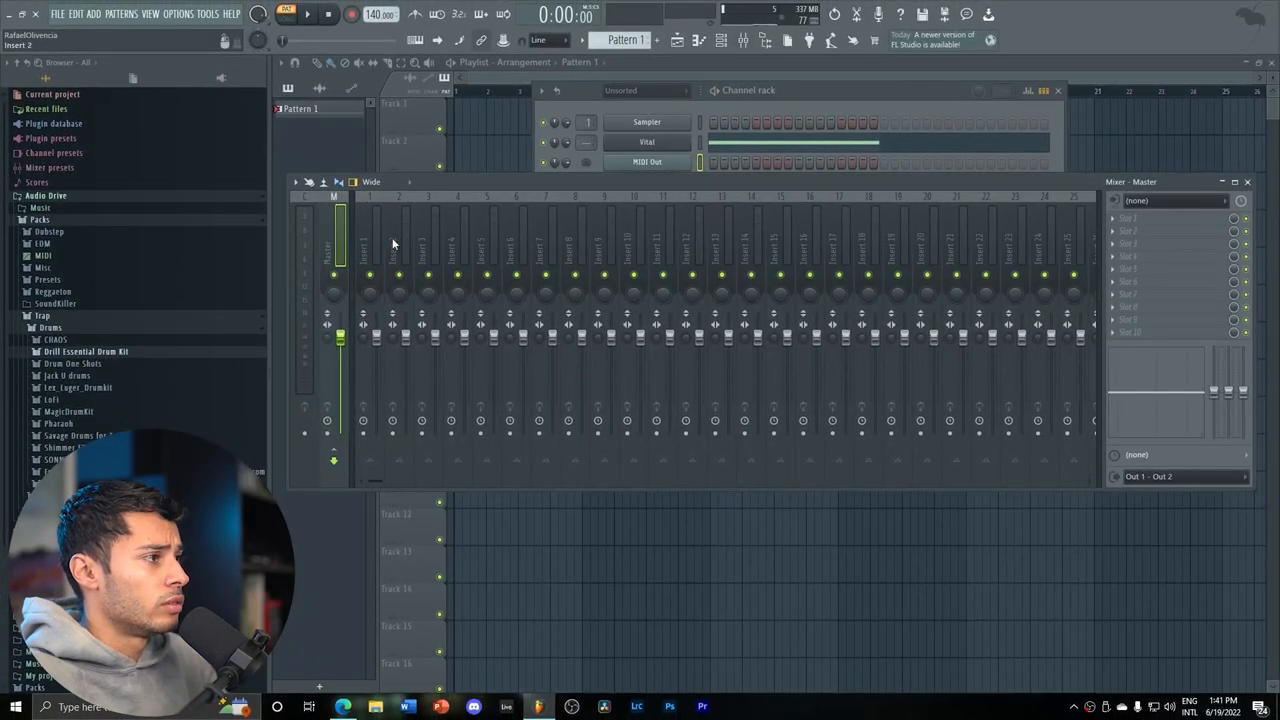
Select mixer insert 2 for Vital's effects and scroll the browser.
left_click(398, 230)
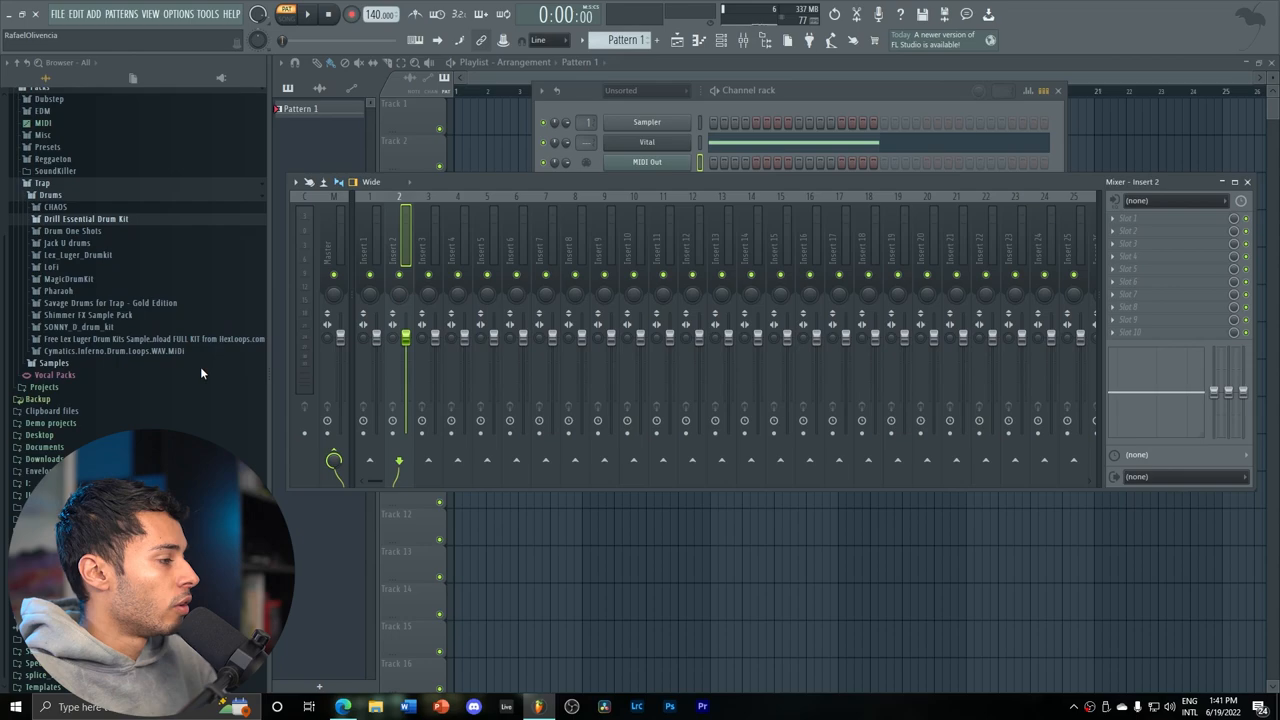
scroll("down", 3)
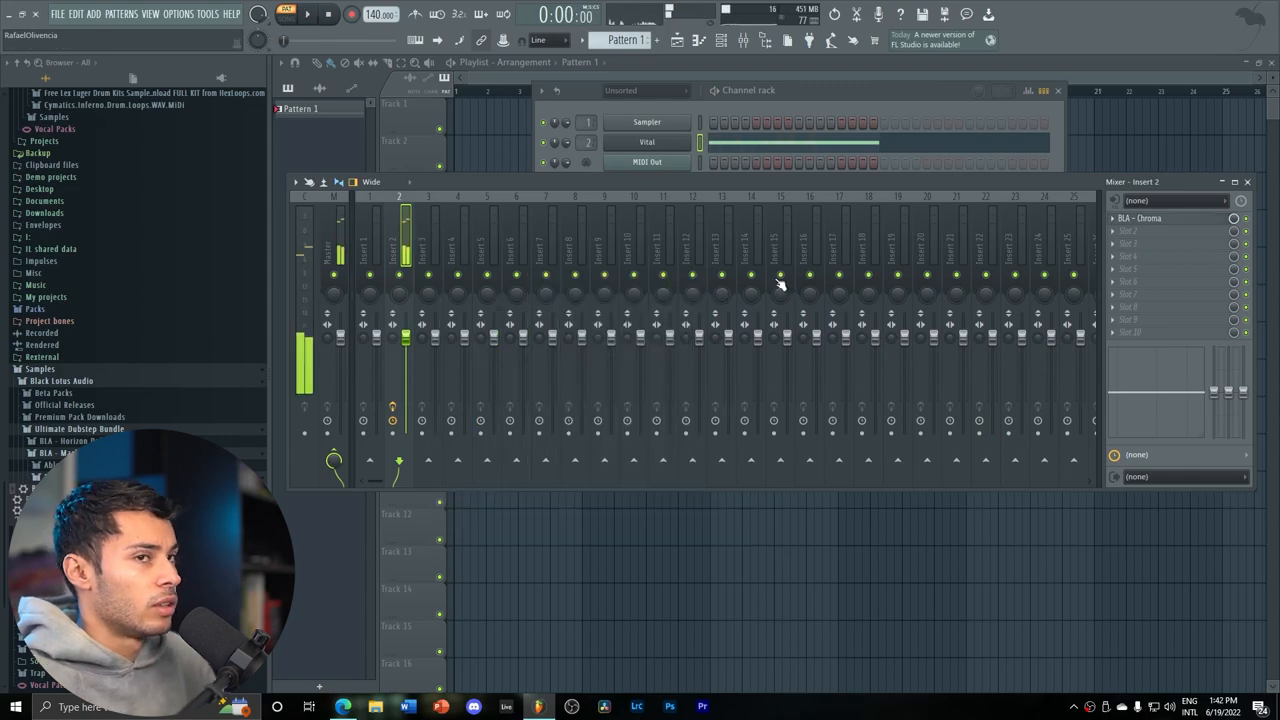
Open BLA Chroma on insert 2, review its instructions, then dismiss them.
left_click(1150, 218)
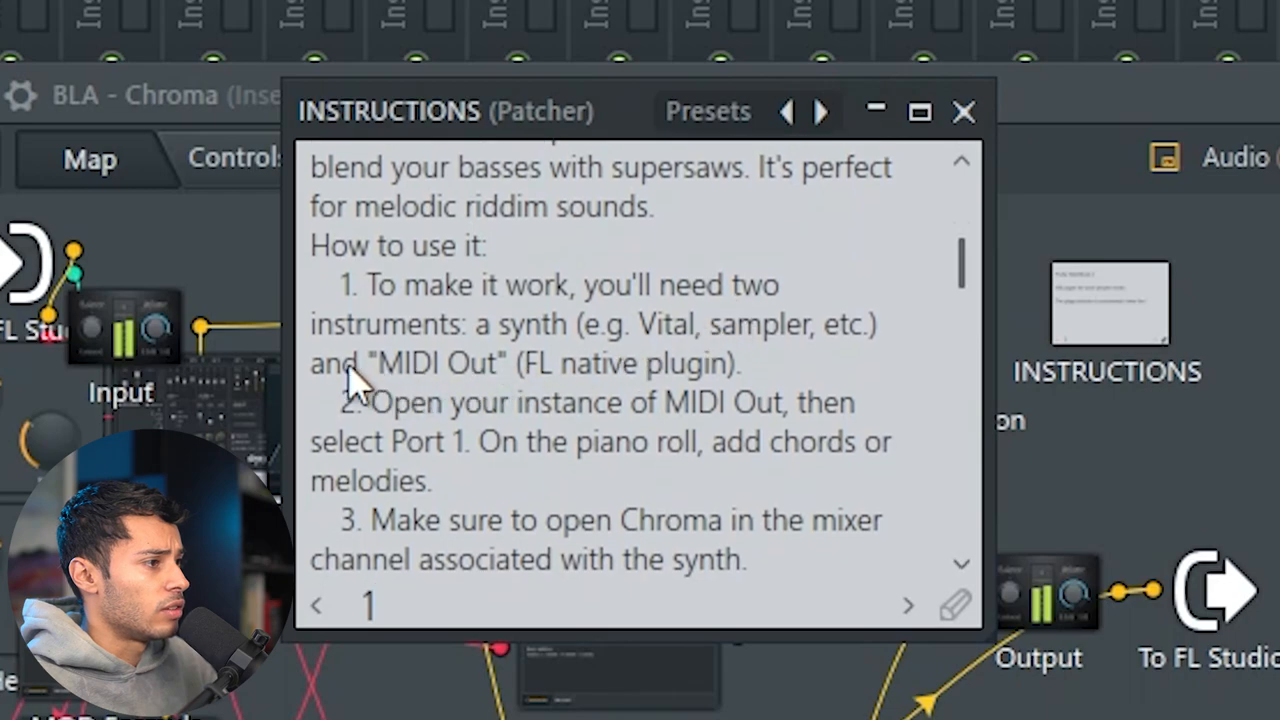
mouse_move(440, 485)
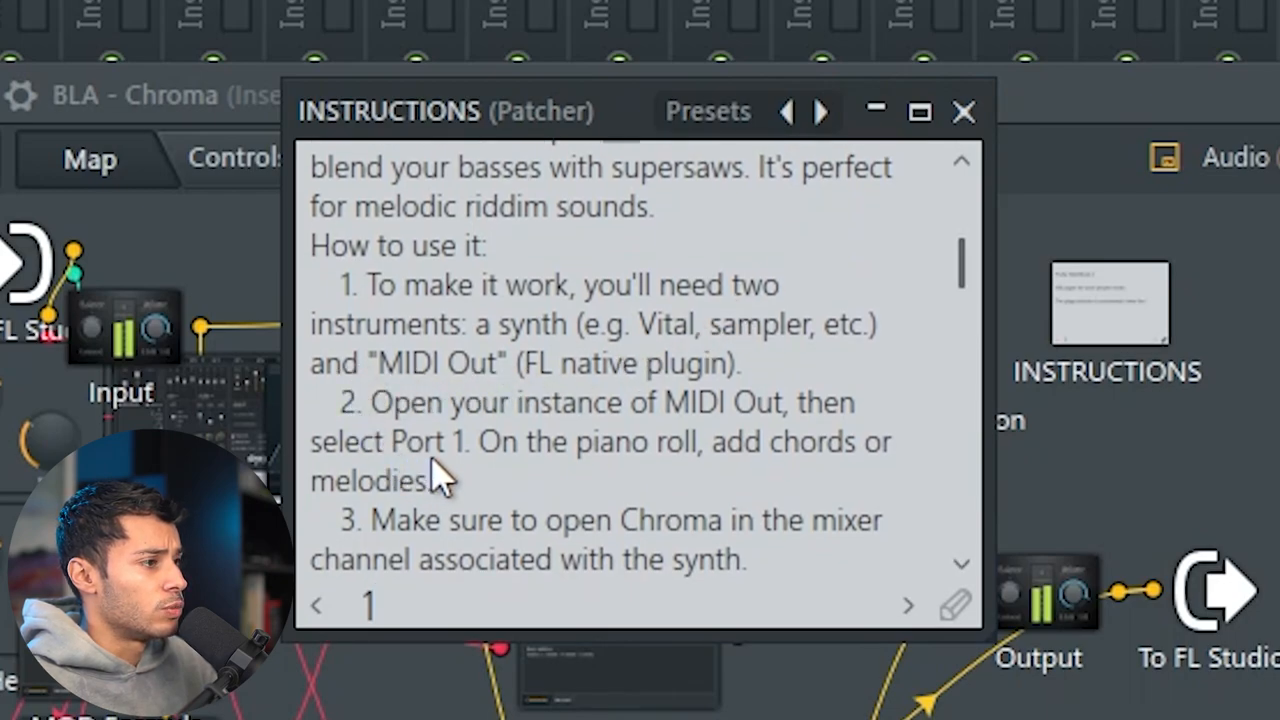
mouse_move(700, 350)
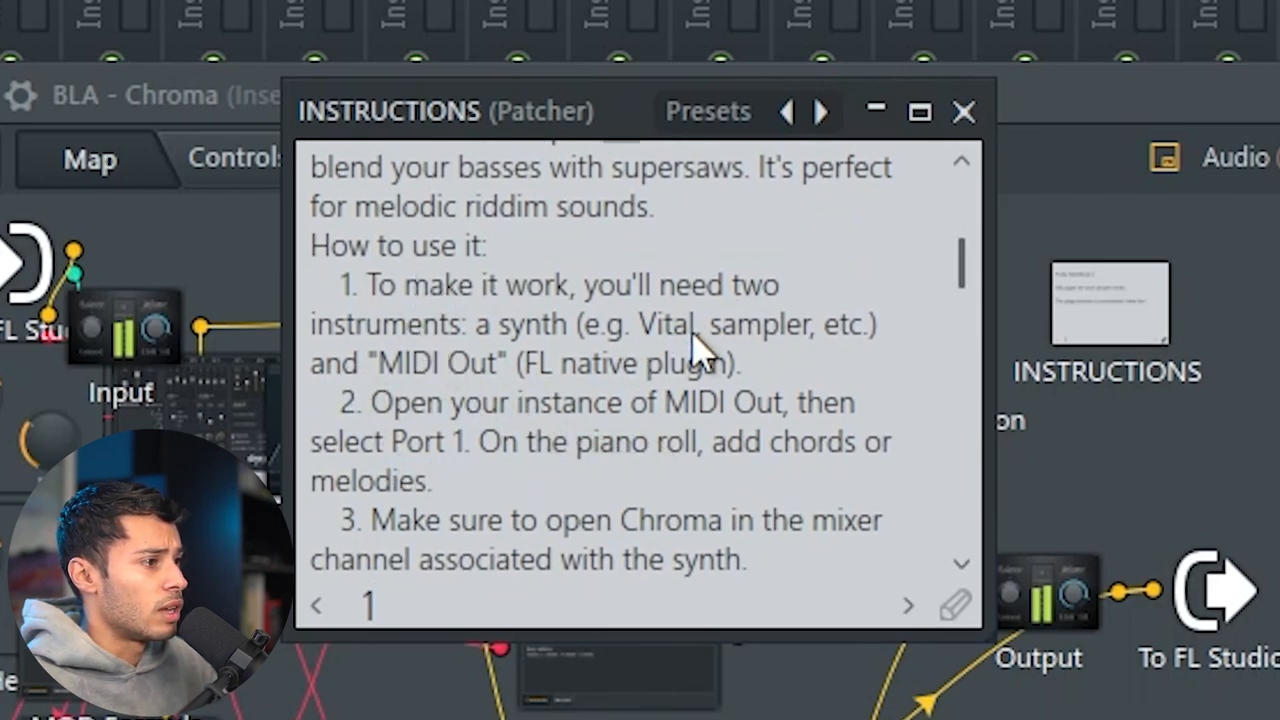
left_click(963, 111)
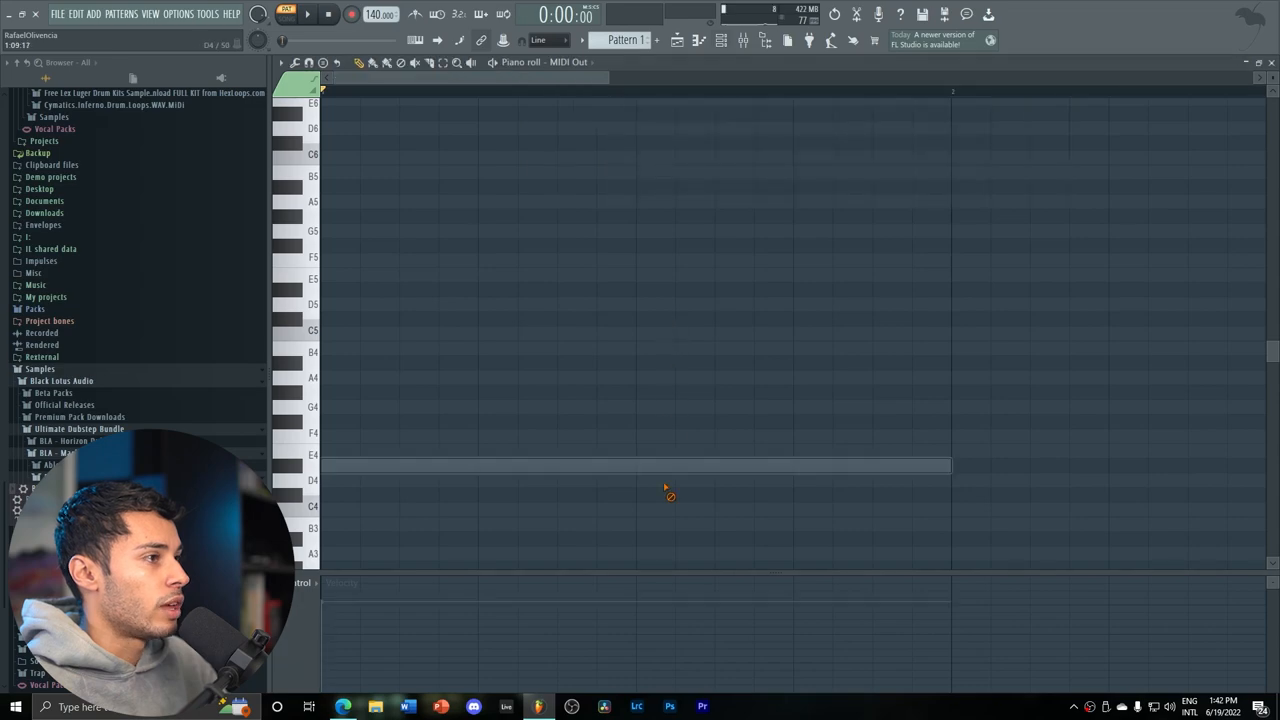
Add another instrument channel and remove a note from the D#4 pattern.
left_click(647, 194)
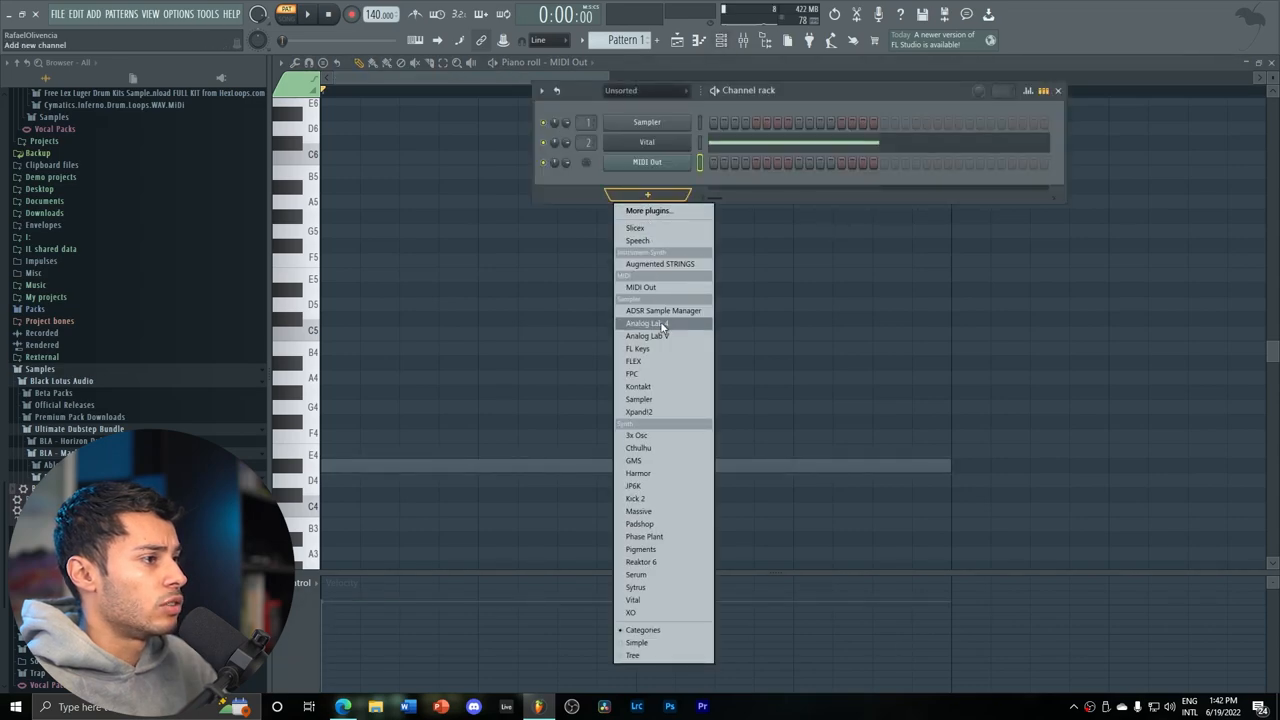
left_click(634, 435)
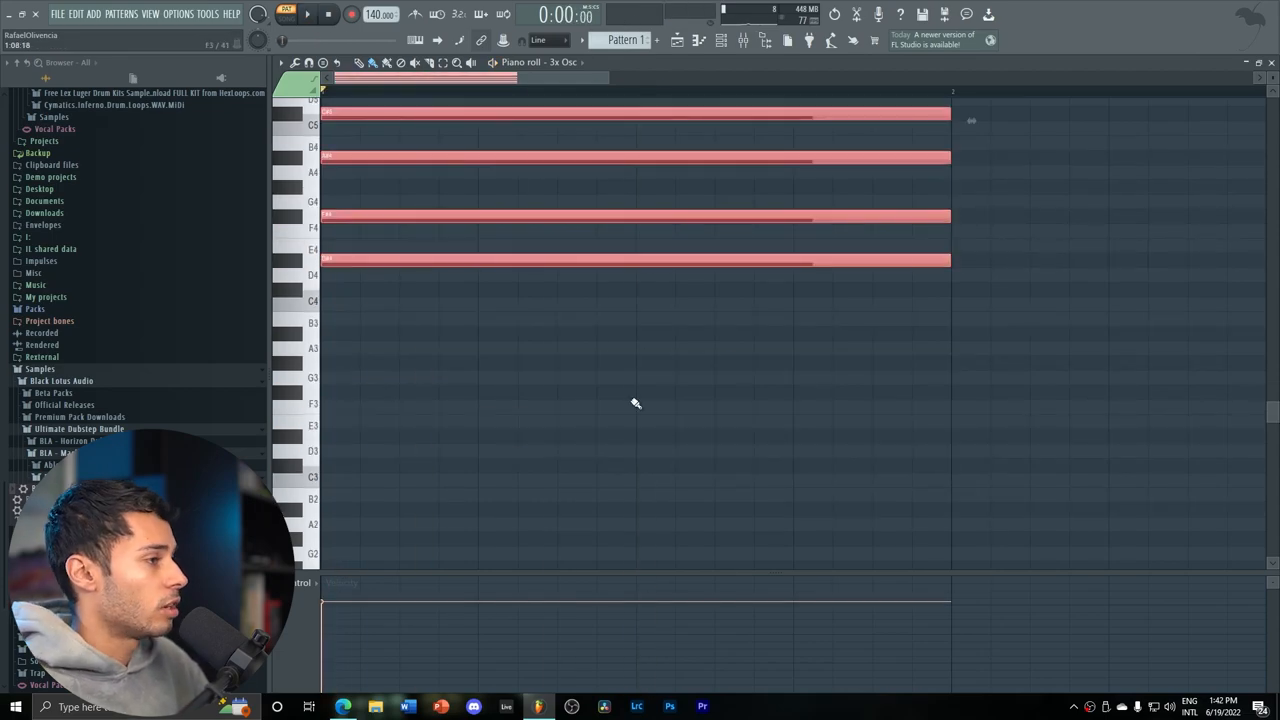
right_click(647, 162)
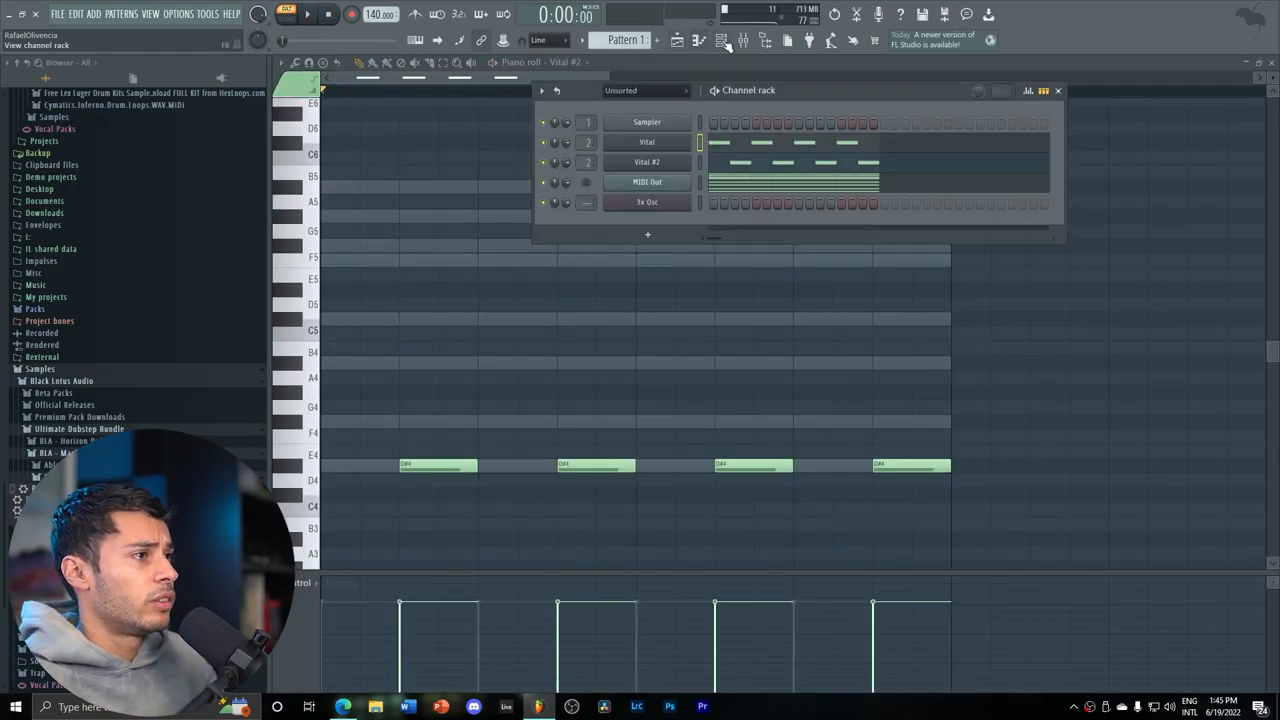
Show the mixer and open BLA Chroma in insert 2's first slot.
left_click(737, 40)
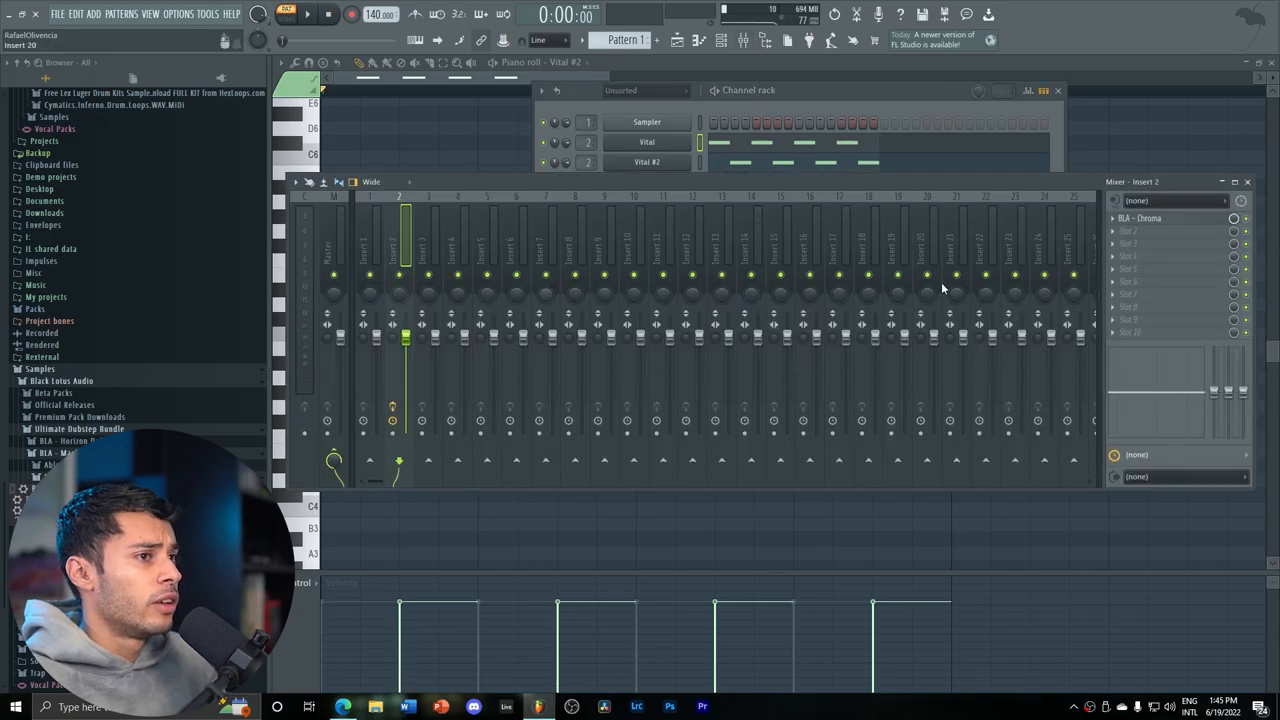
left_click(1140, 218)
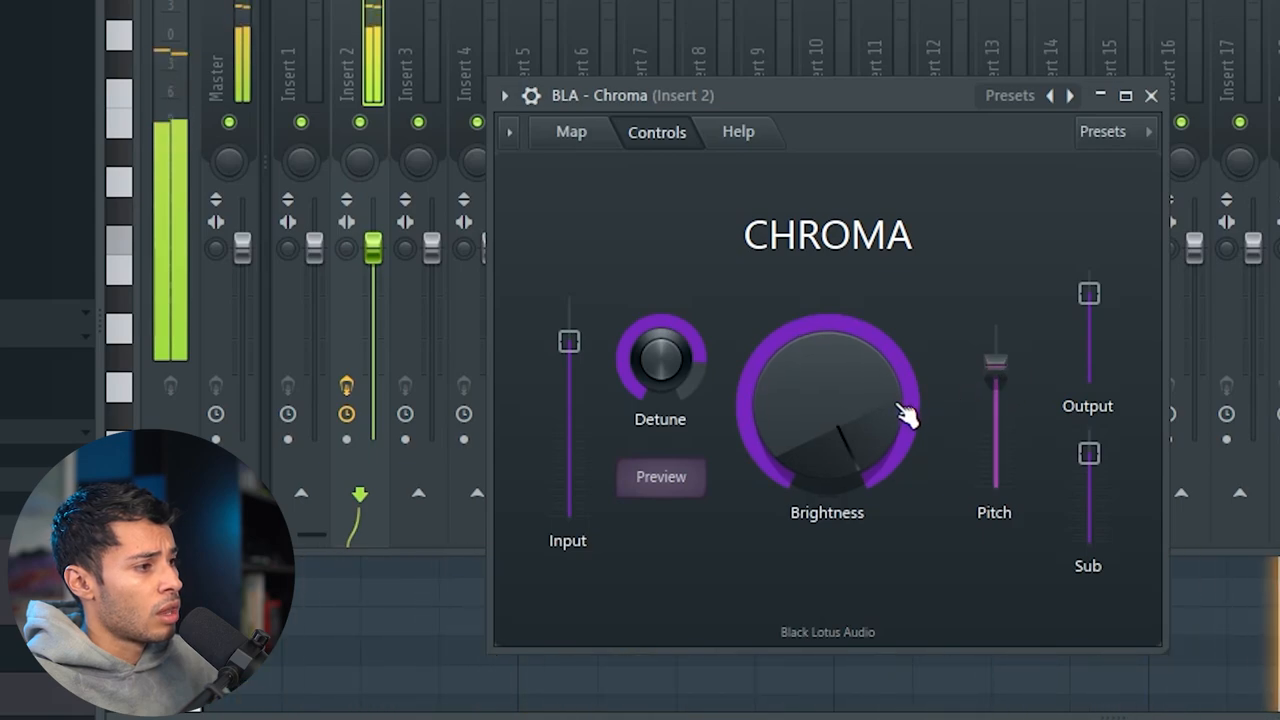
Sweep Chroma's Brightness fully down and back up, then adjust Detune.
left_click_drag(900, 410, 885, 430)
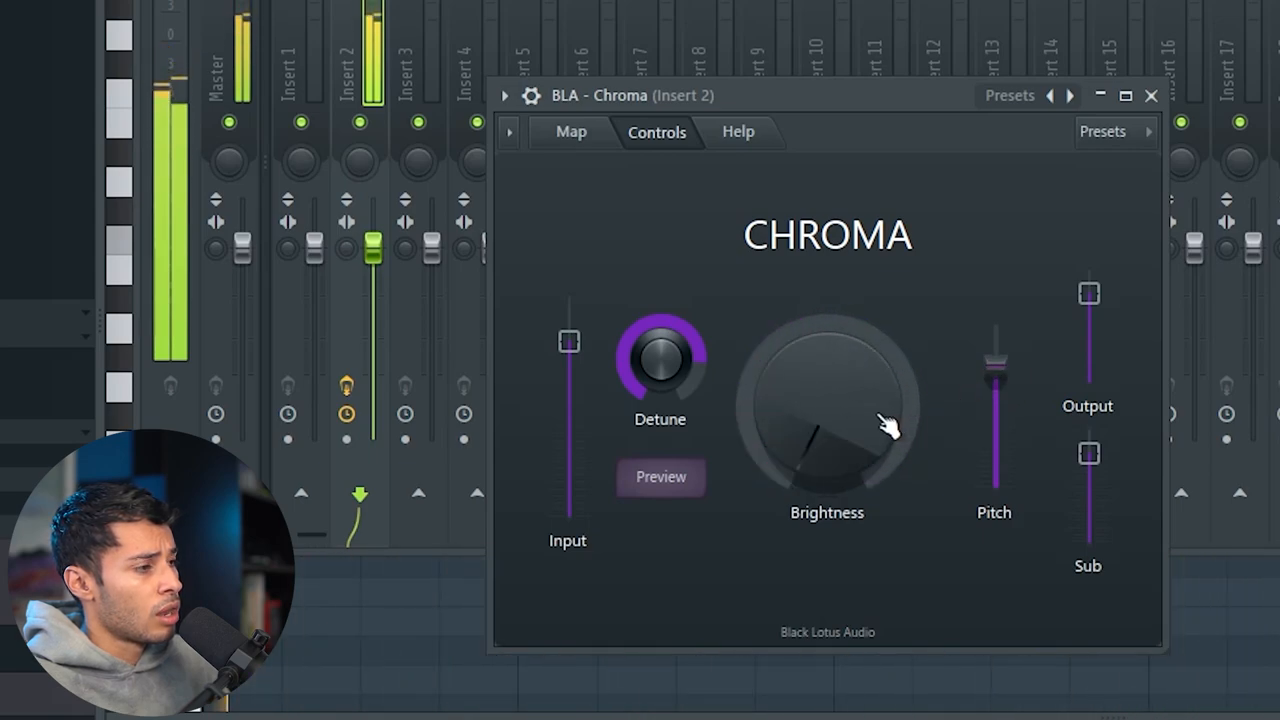
left_click_drag(880, 420, 890, 410)
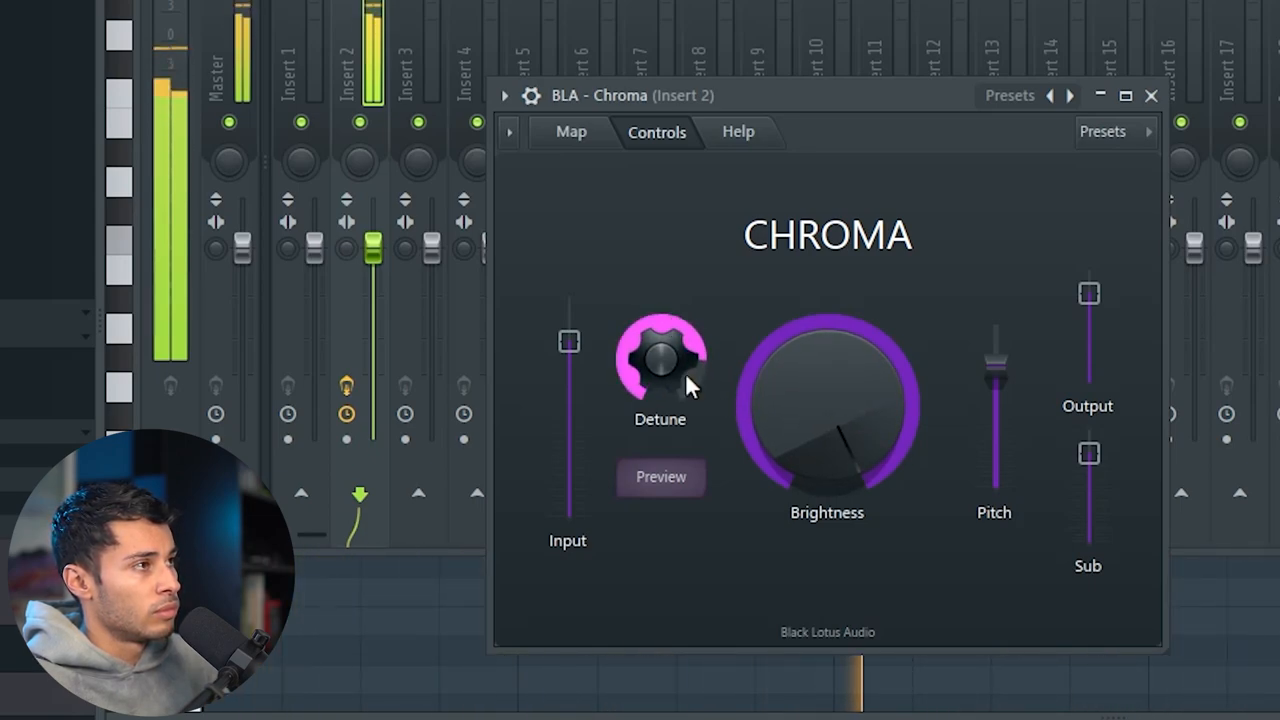
left_click(1152, 96)
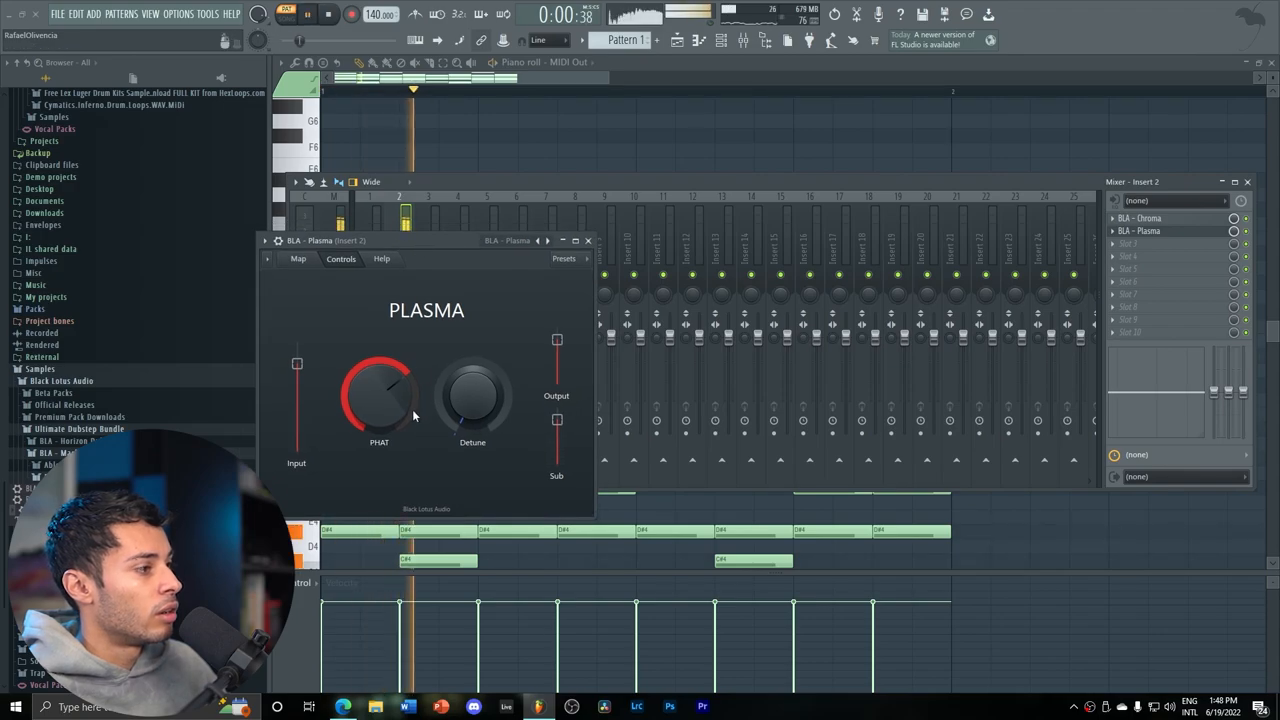
Turn up the PHAT knob on BLA Plasma in insert 2.
left_click_drag(472, 395, 505, 405)
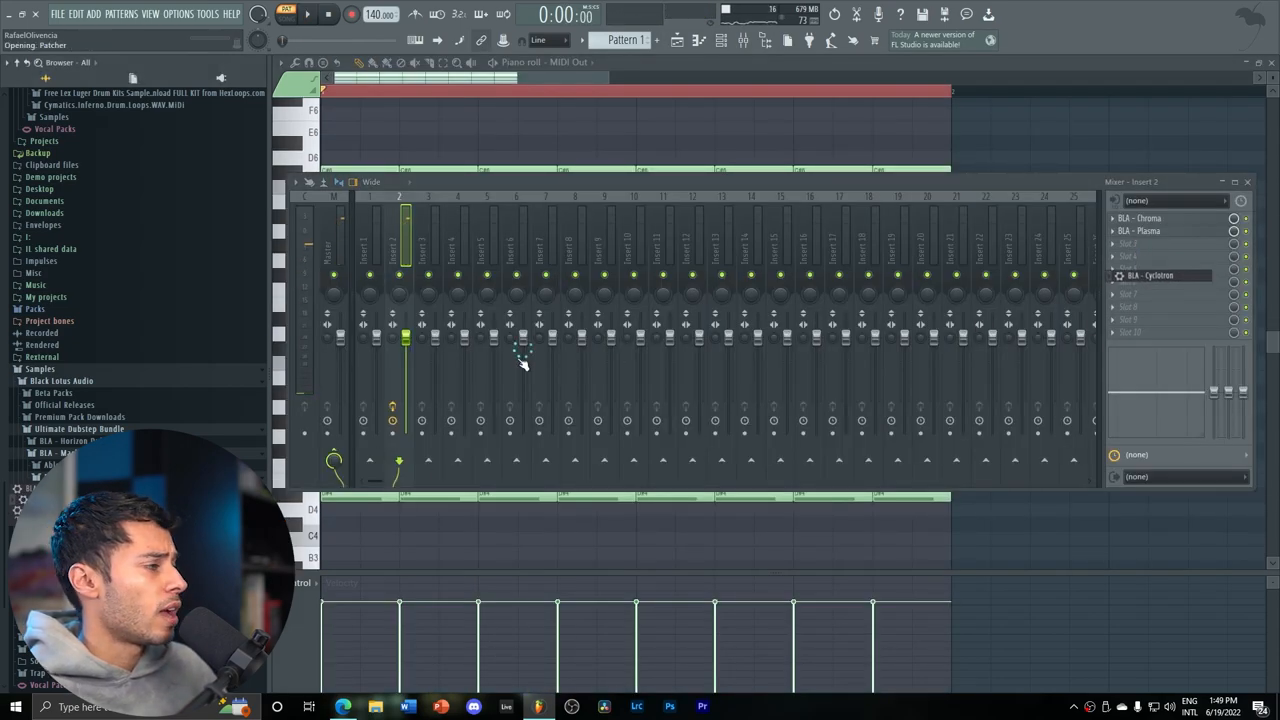
Load BLA Cyclotron into slot 3 of insert 2.
left_click(1165, 275)
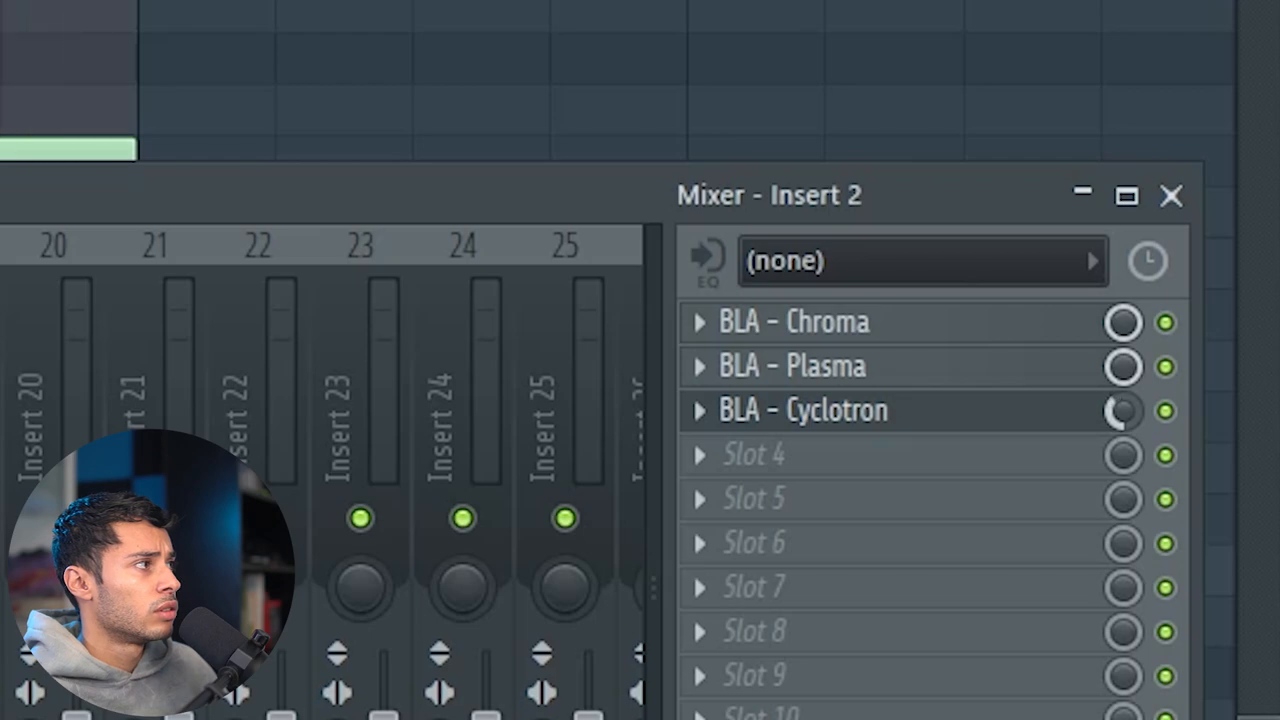
mouse_move(965, 435)
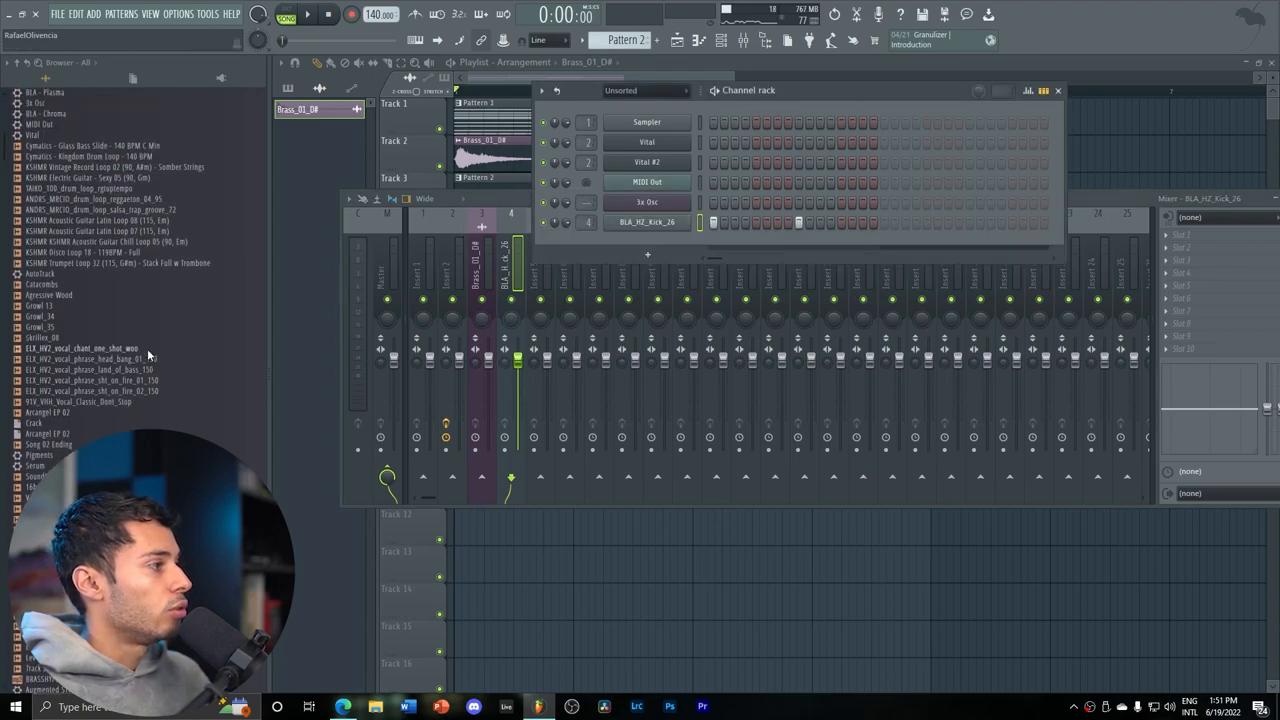
Scroll down to reach the Brass_01_D# and BLA_HZ_Kick_26 samples for new mixer inserts.
scroll("down", 3)
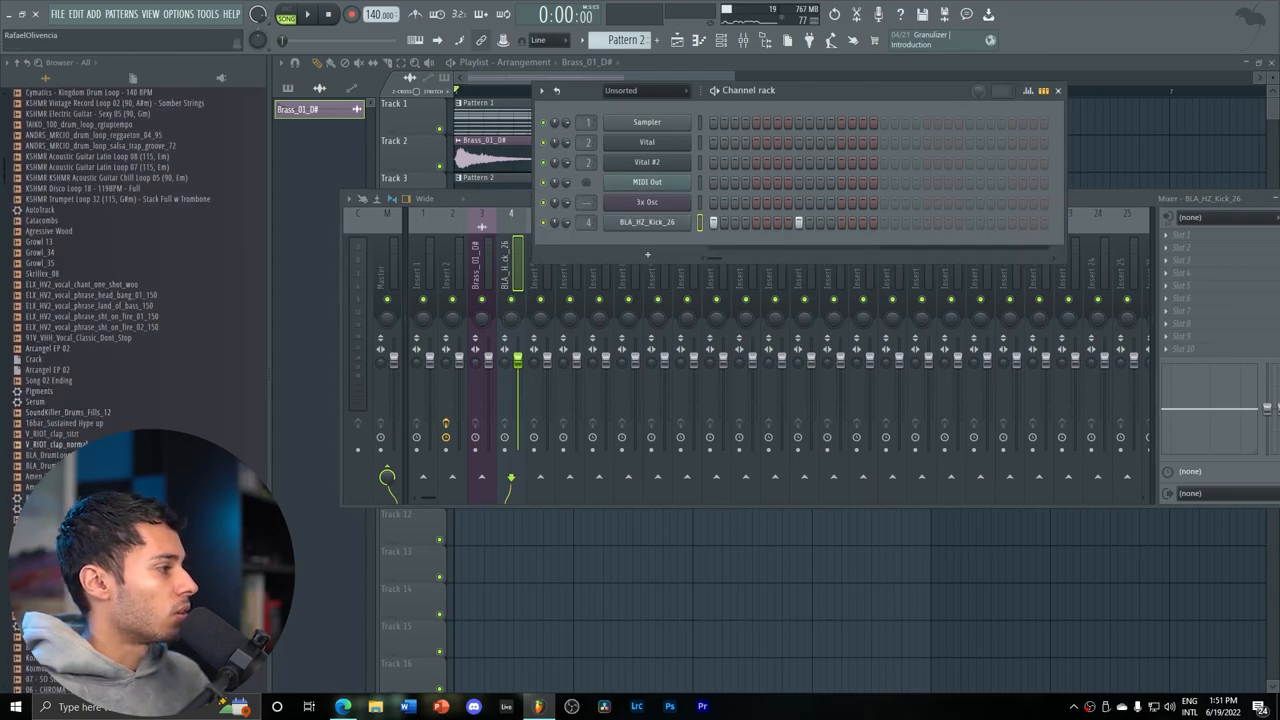